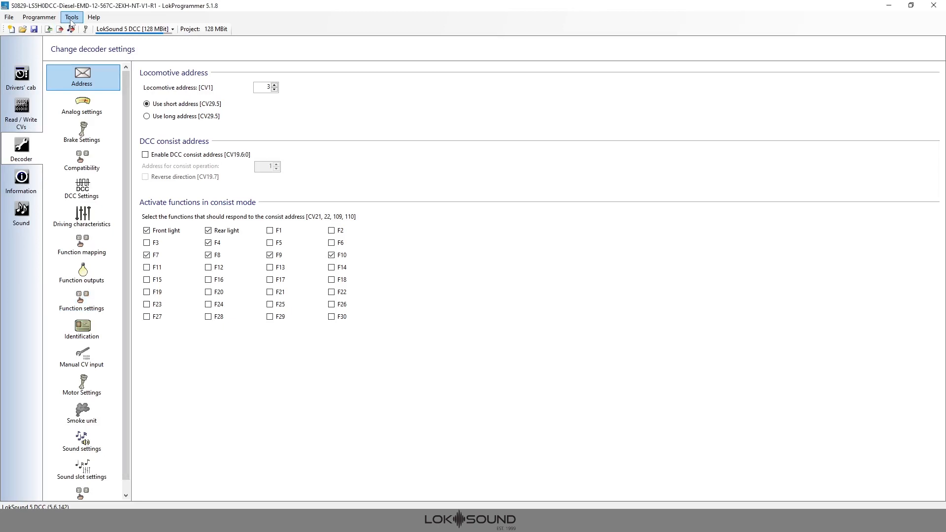
Show the Function outputs settings from the Decoder settings list, with AUX9 as PowerPackControl.
click(71, 17)
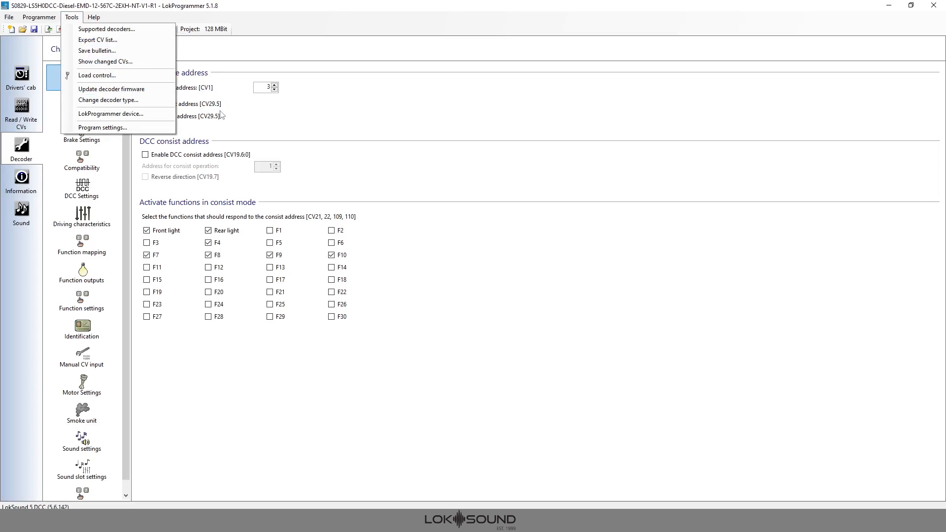
mouse_move(236, 140)
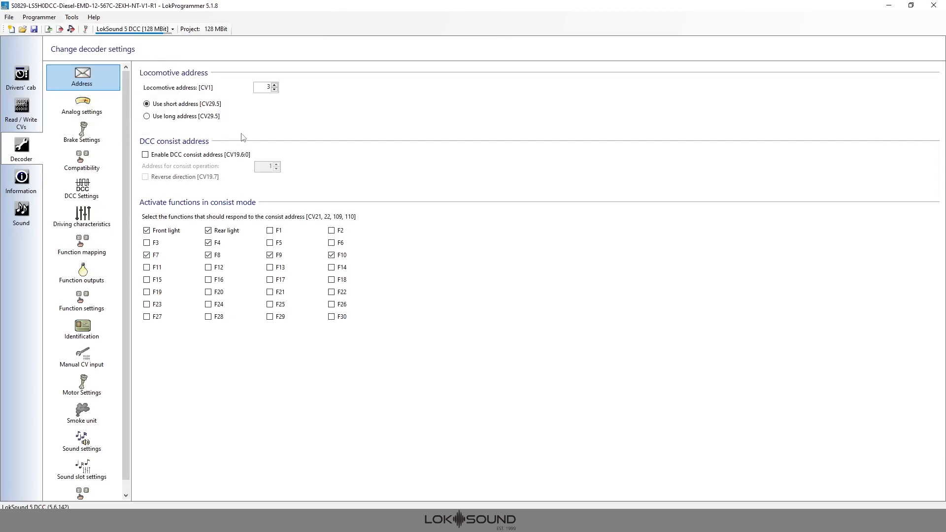
mouse_move(220, 168)
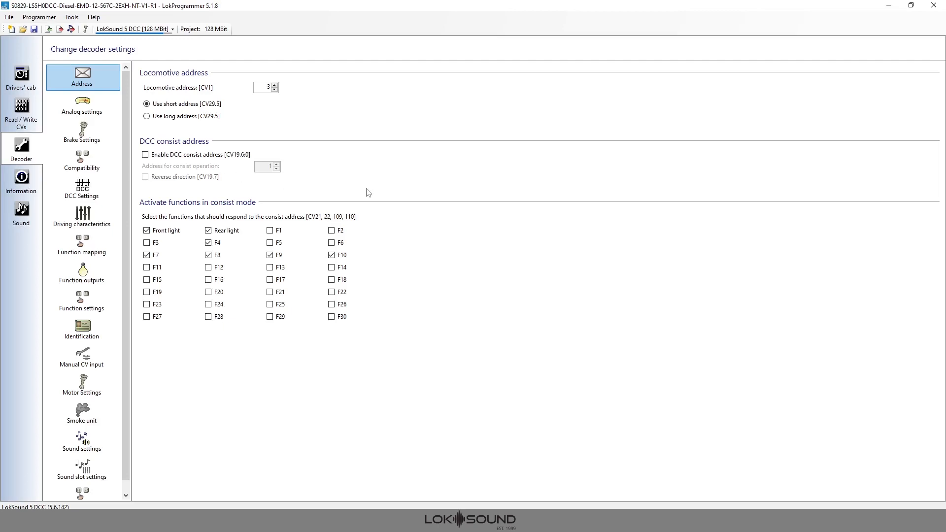
mouse_move(357, 197)
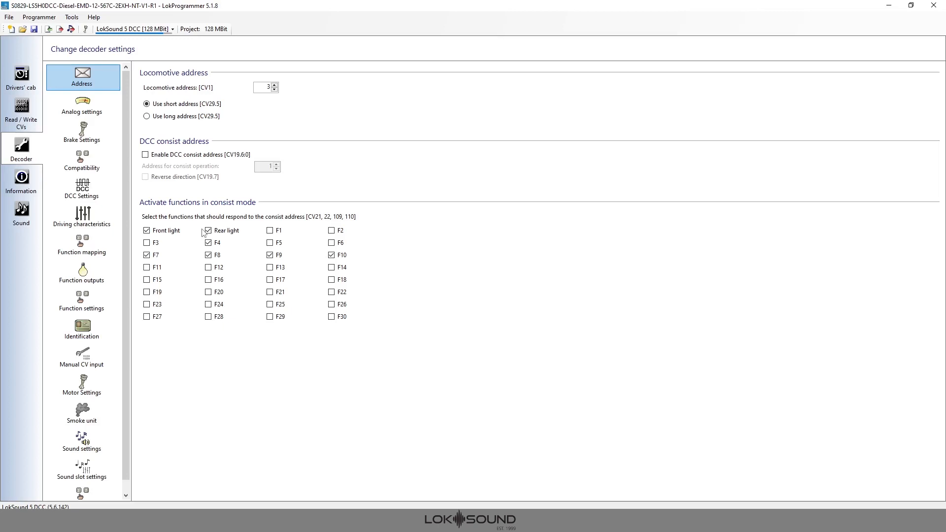
click(82, 278)
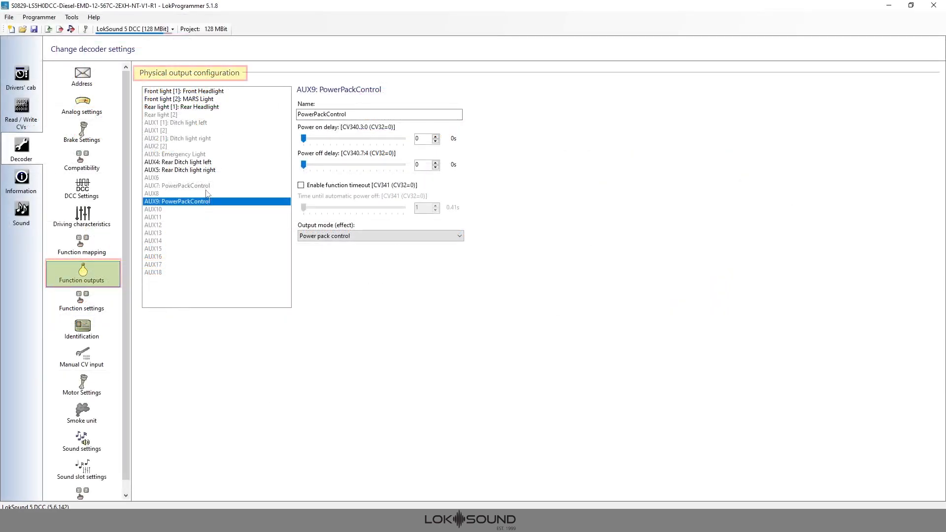
mouse_move(244, 207)
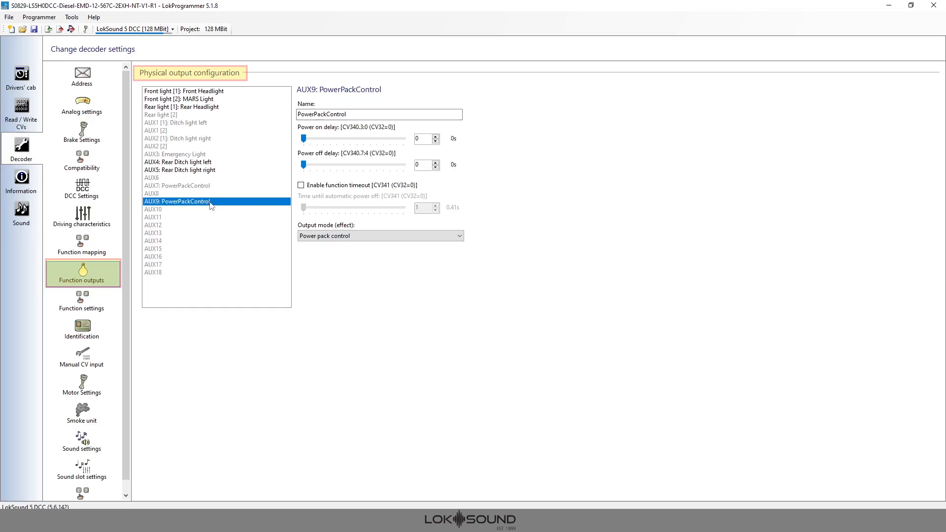
mouse_move(201, 156)
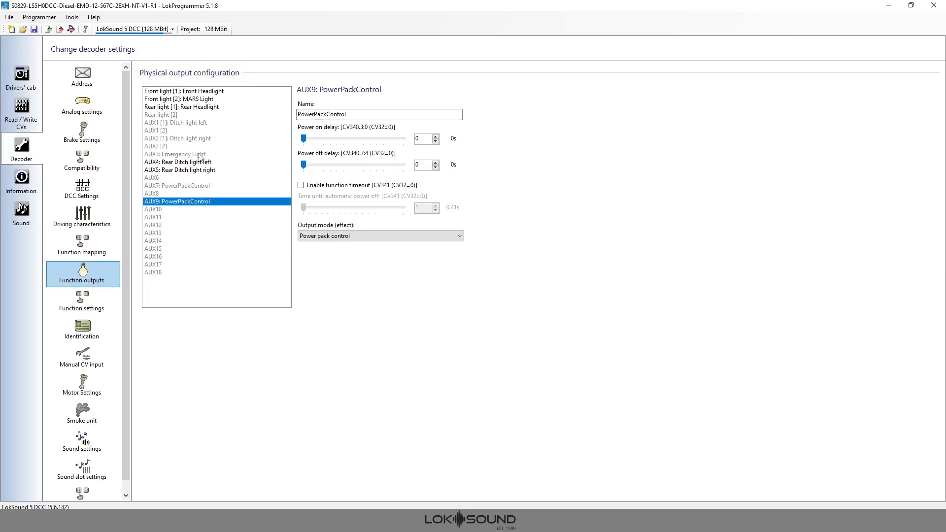
mouse_move(108, 276)
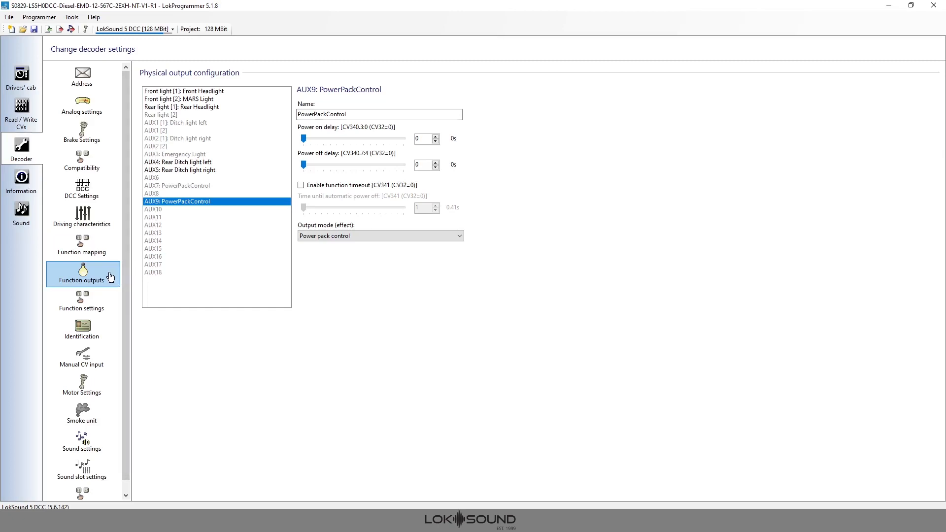
mouse_move(190, 156)
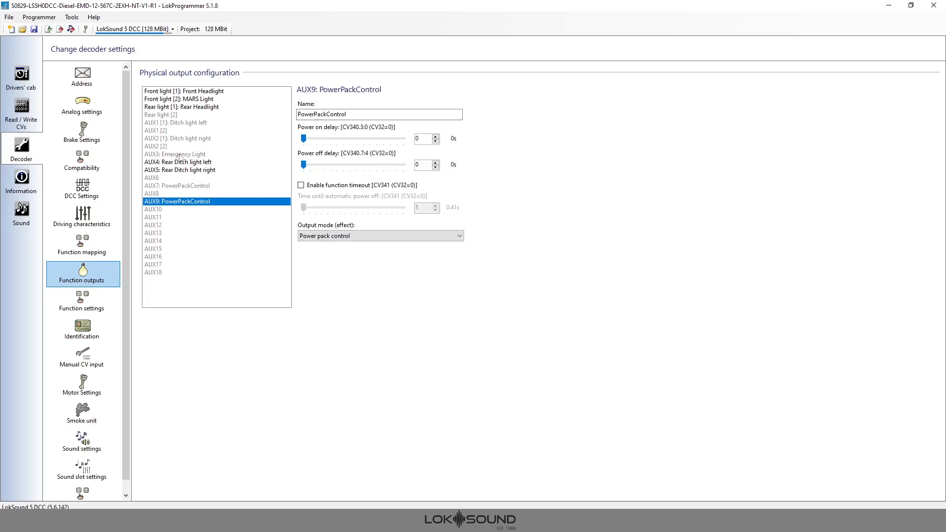
Rename the AUX3 Emergency Light output to 'PowerPackControl'.
click(175, 154)
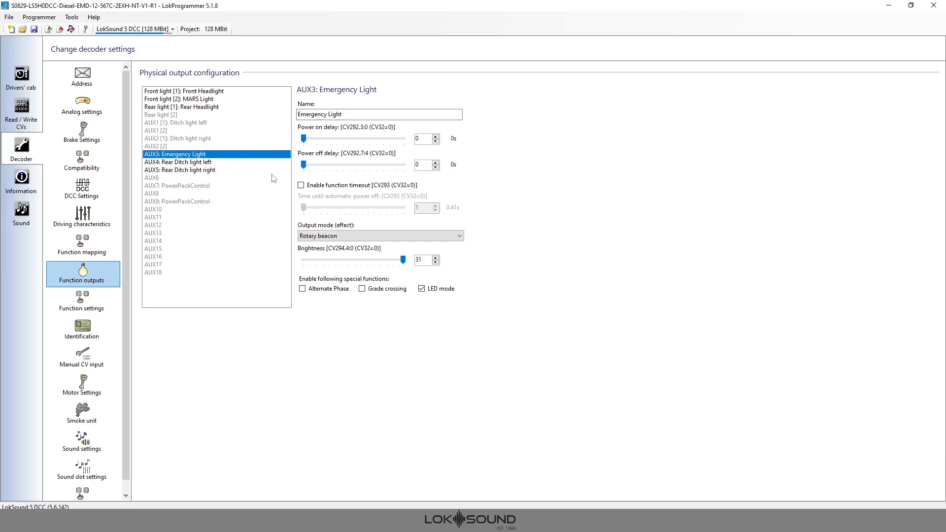
double_click(329, 115)
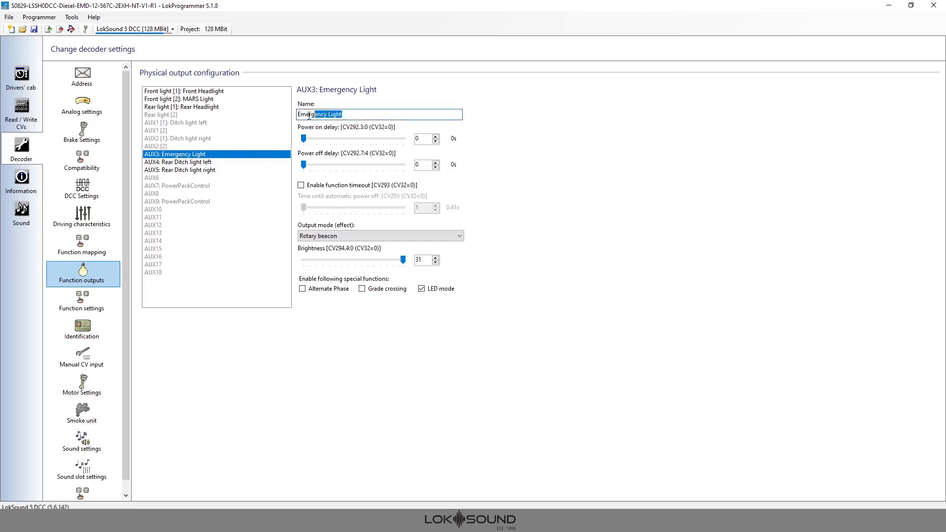
text(P)
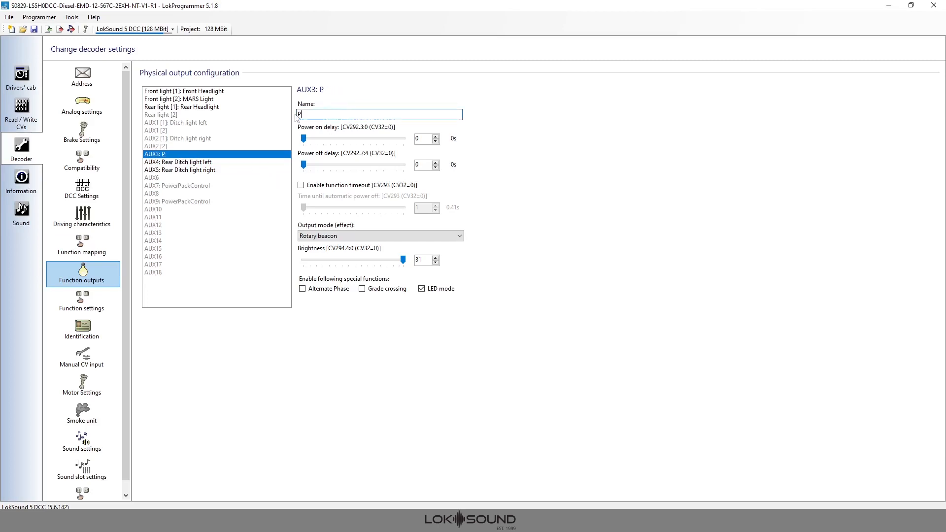
text(owerPack)
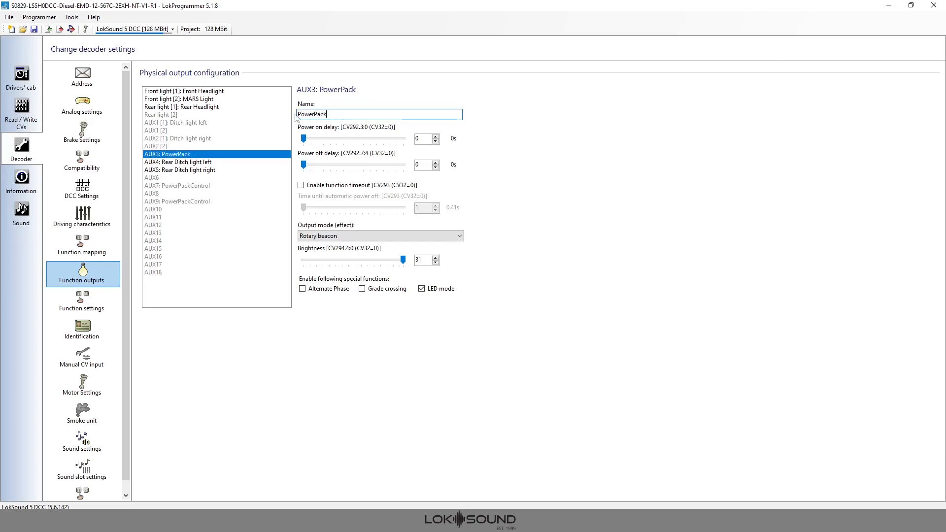
text(Control)
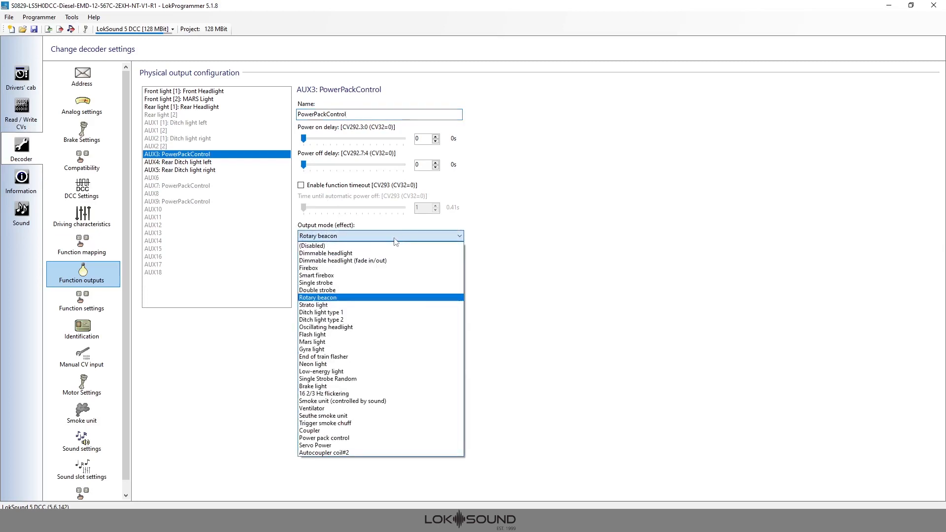
mouse_move(338, 416)
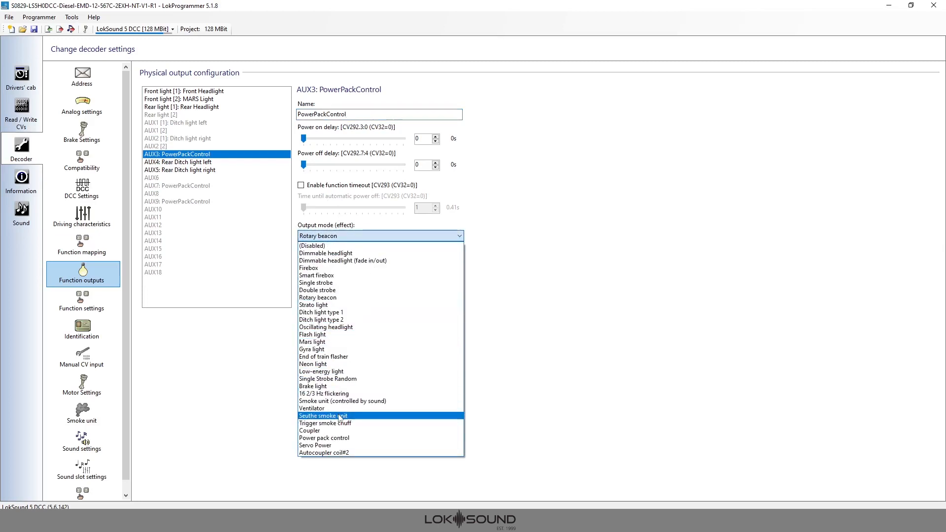
Set AUX3's output mode to Power pack control.
click(325, 437)
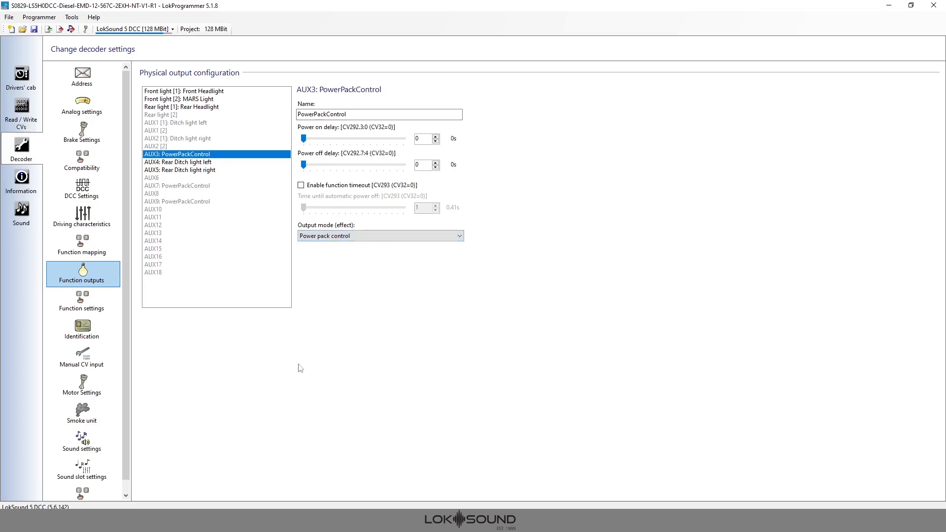
click(154, 256)
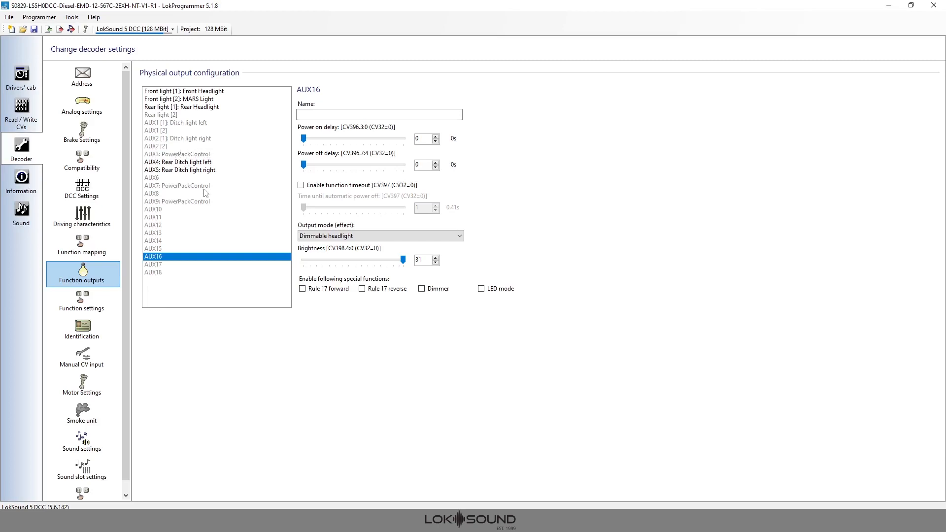
mouse_move(199, 201)
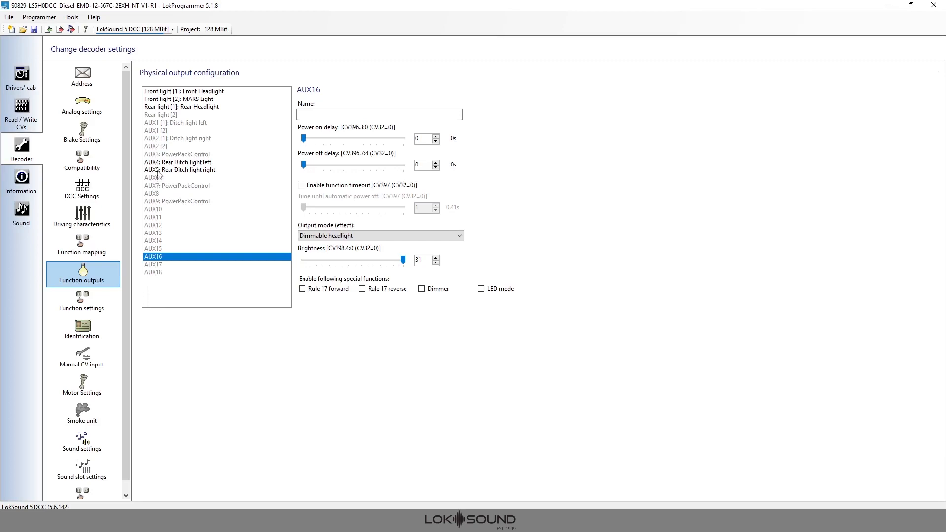
mouse_move(158, 177)
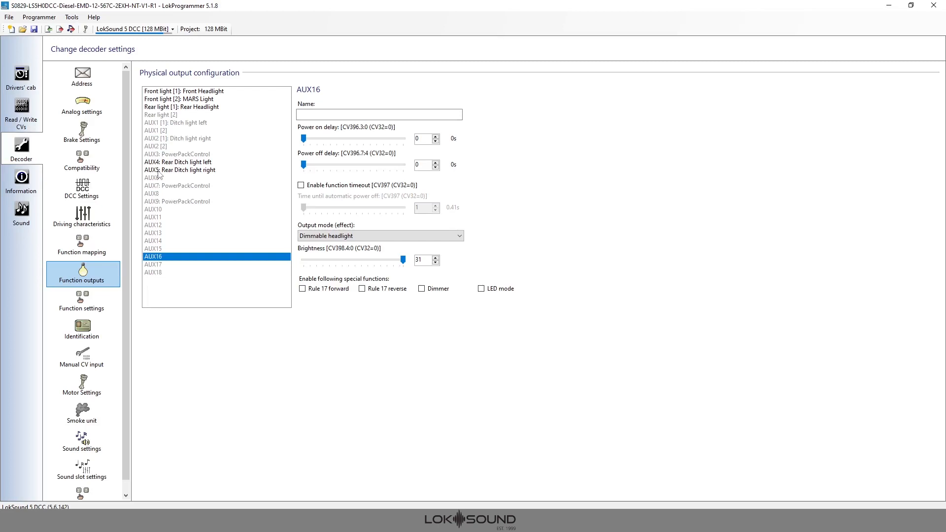
mouse_move(158, 175)
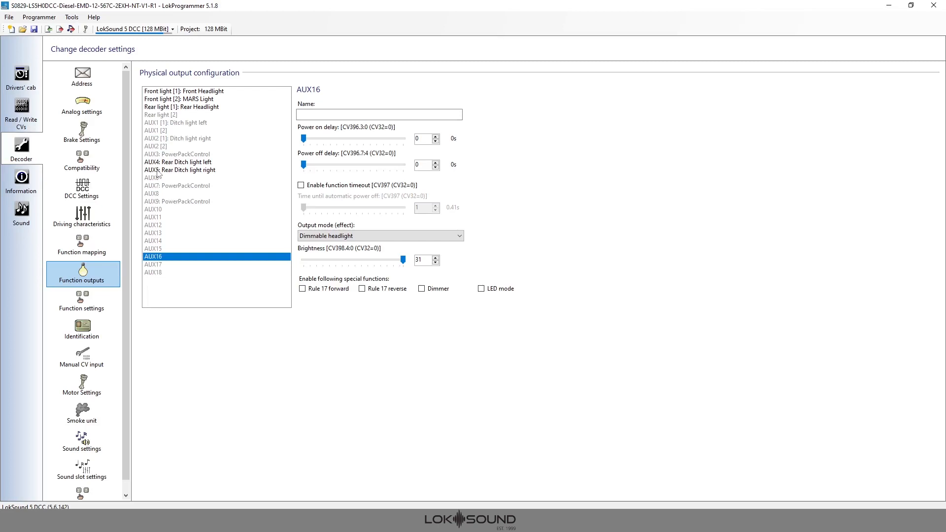
click(82, 216)
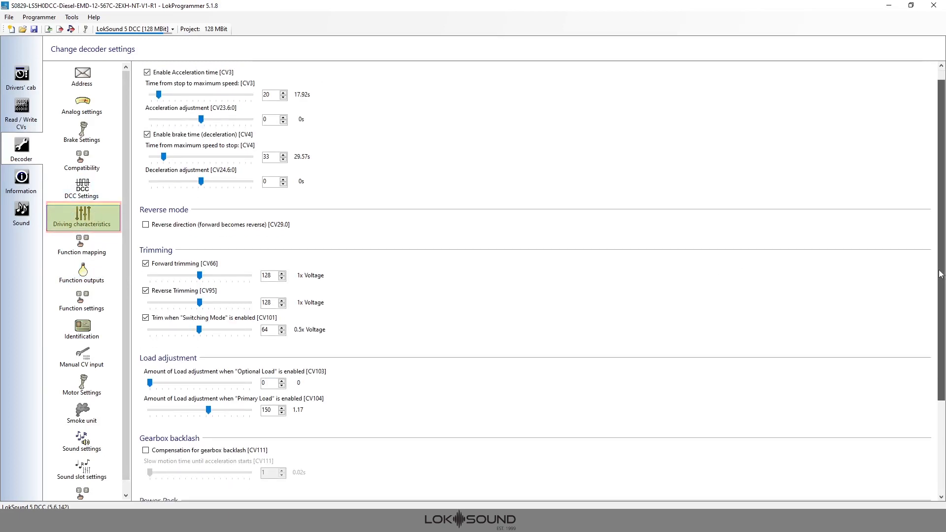
scroll(down, 3)
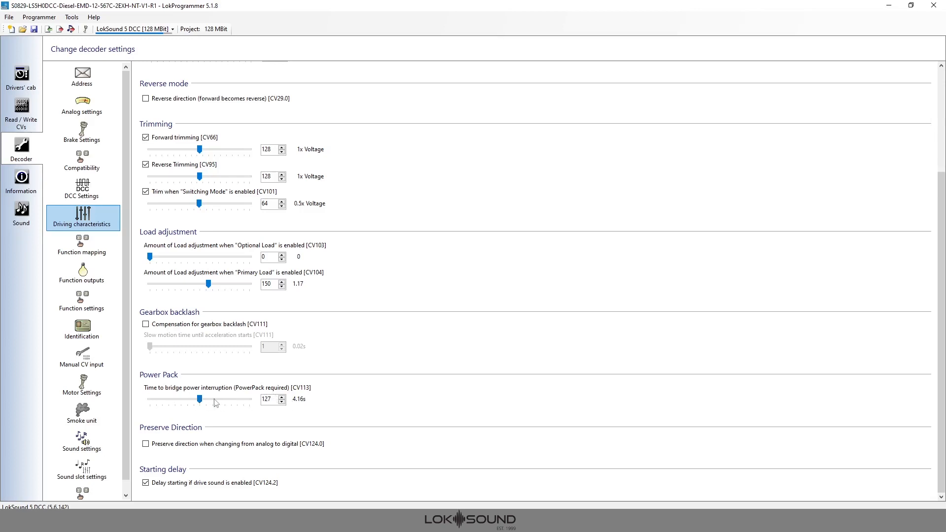
mouse_move(308, 408)
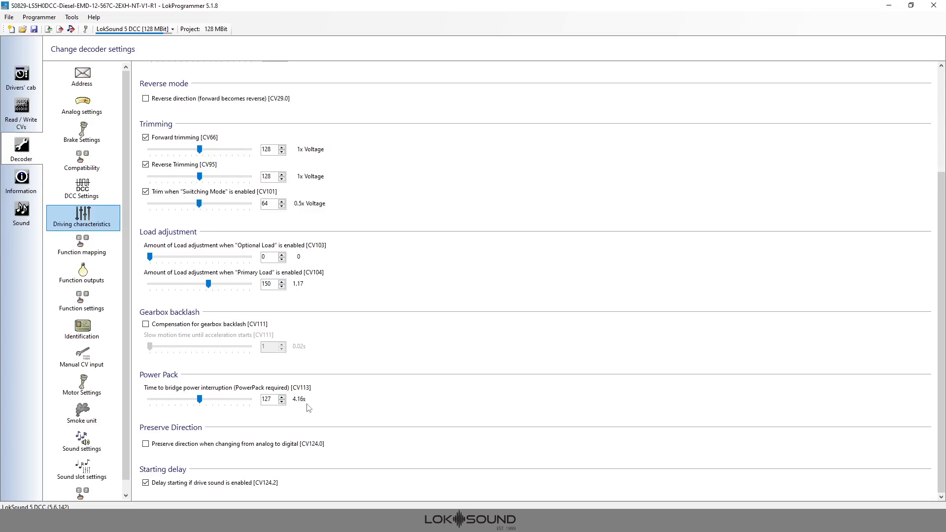
mouse_move(310, 405)
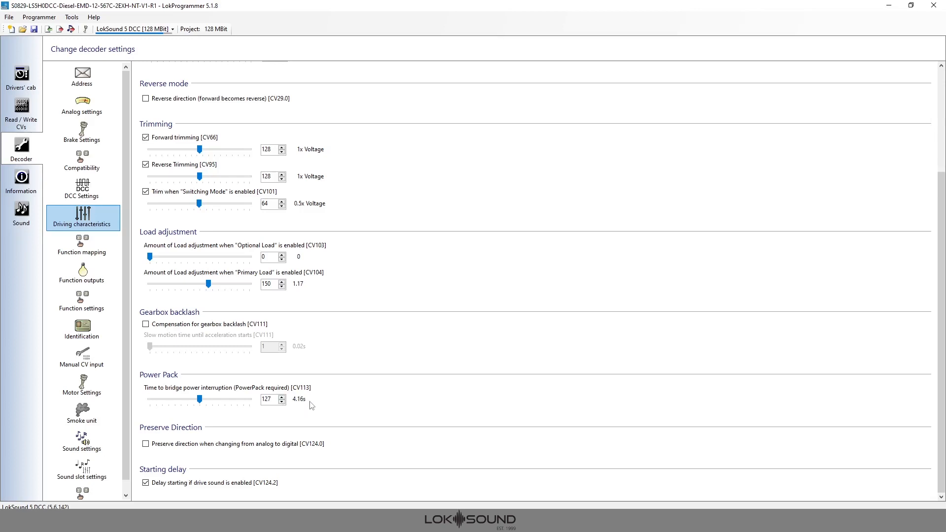
mouse_move(303, 404)
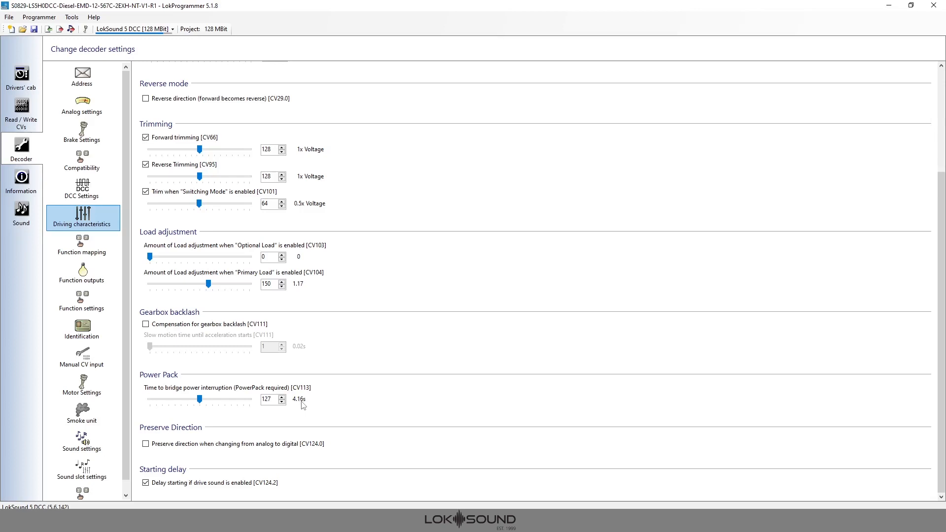
mouse_move(223, 404)
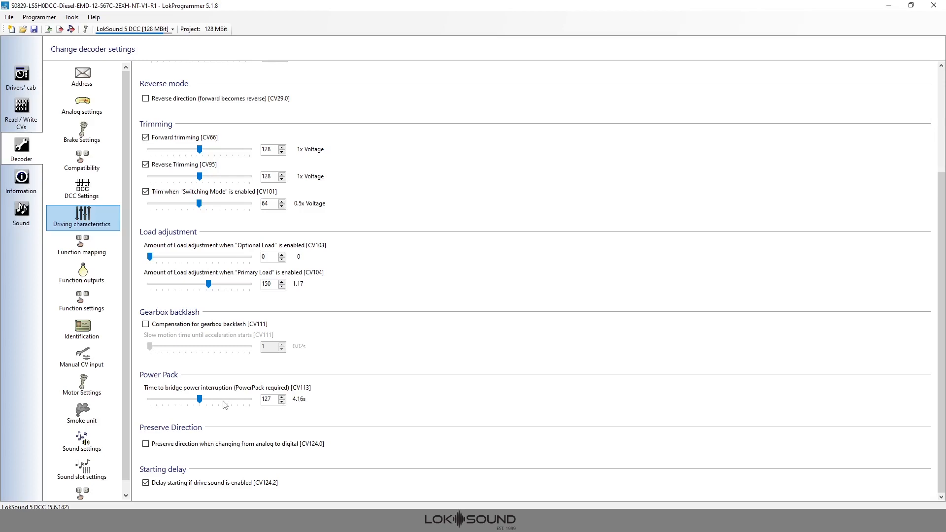
mouse_move(214, 405)
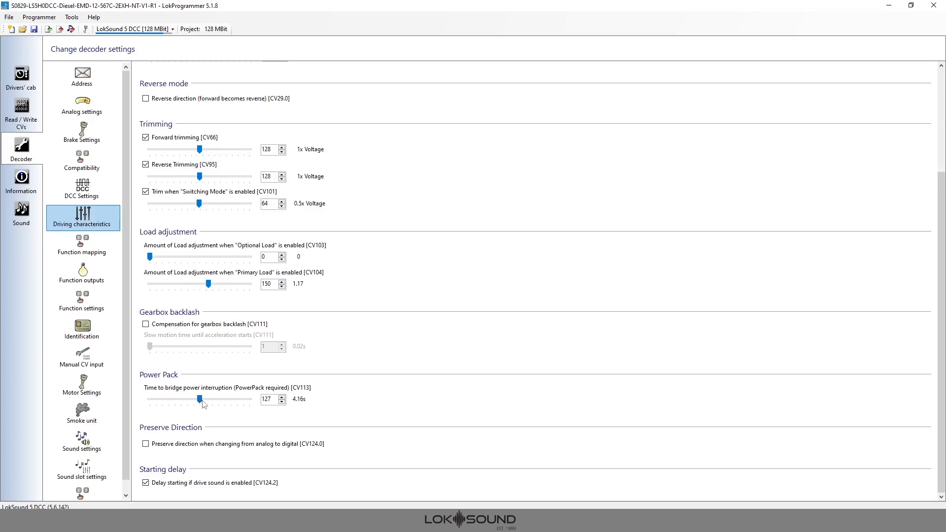
click(200, 399)
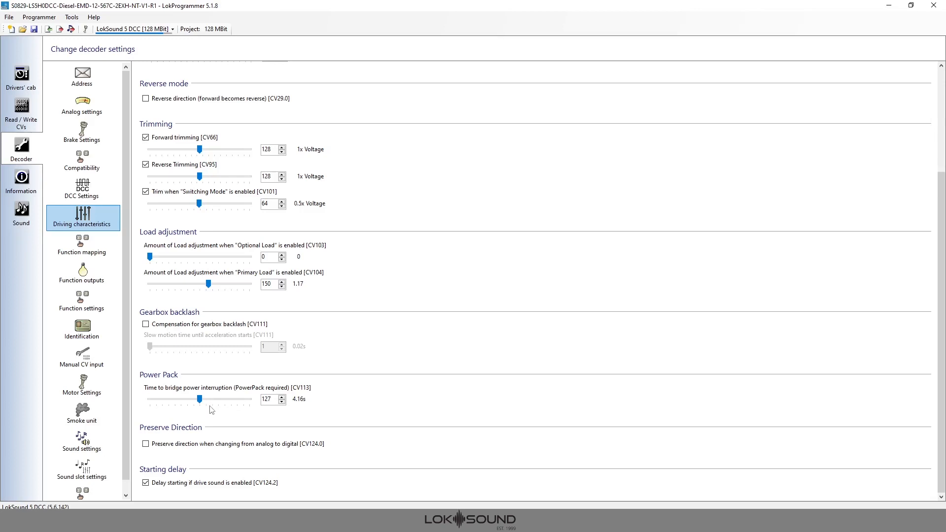
mouse_move(207, 409)
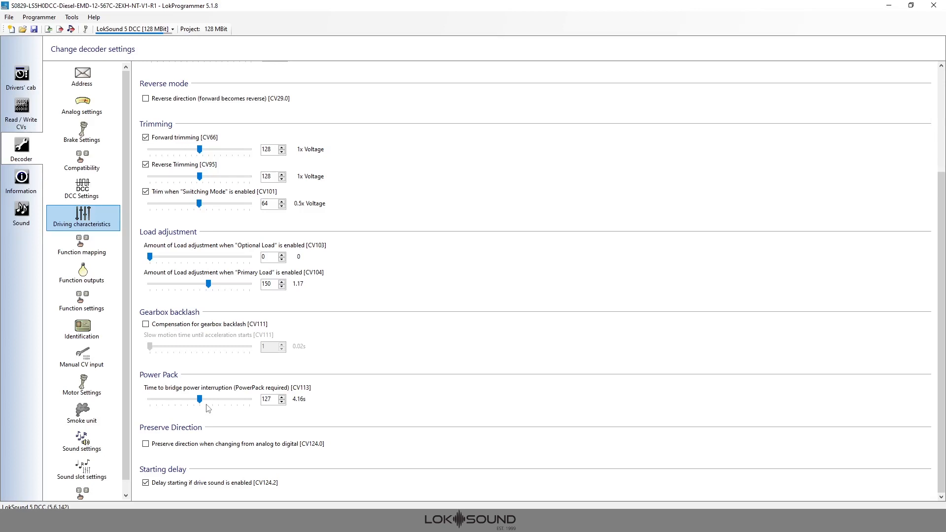
mouse_move(486, 378)
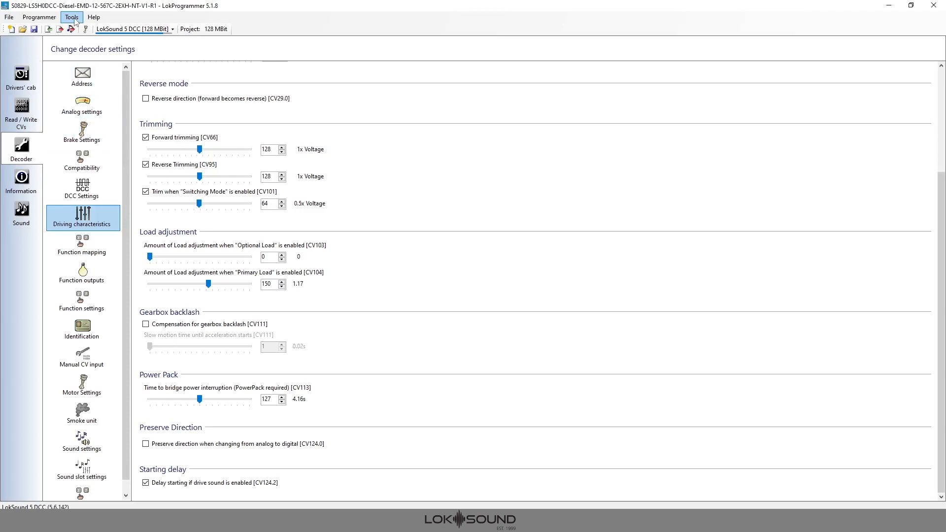
click(70, 16)
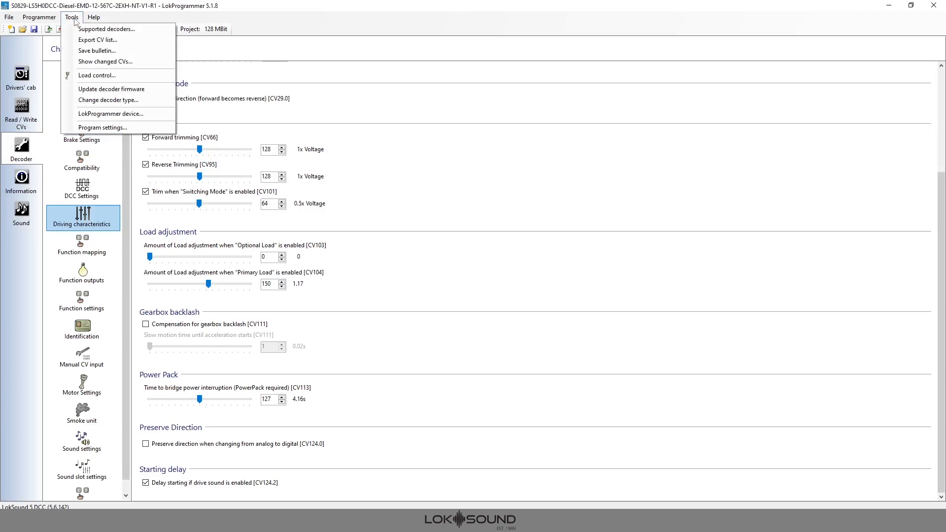
mouse_move(97, 51)
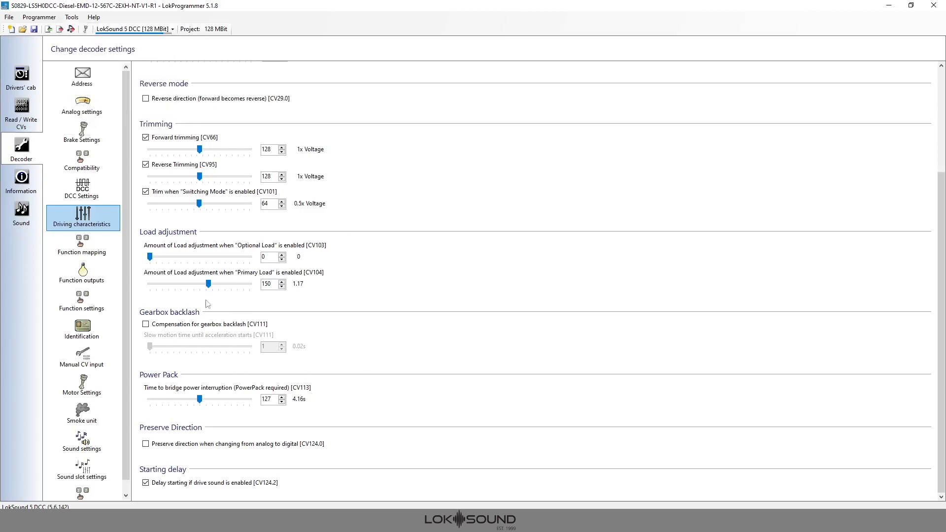
mouse_move(292, 331)
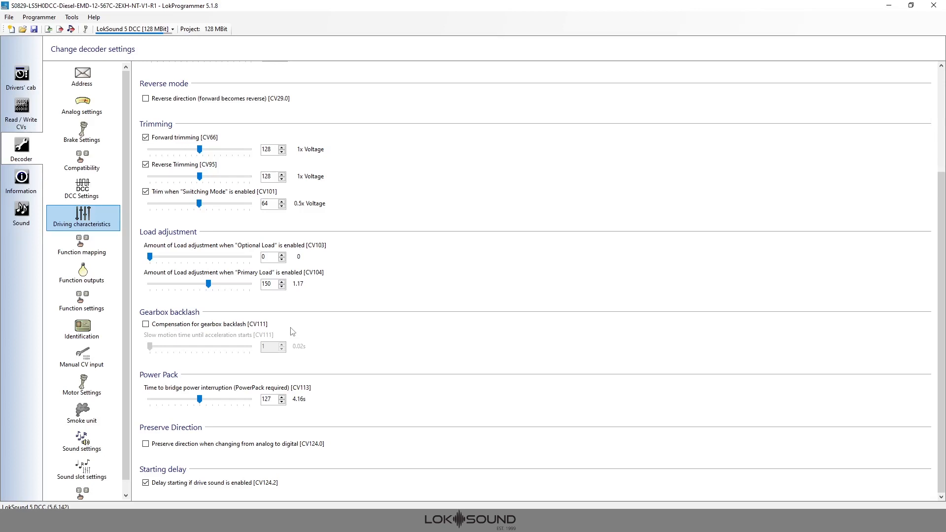
mouse_move(121, 268)
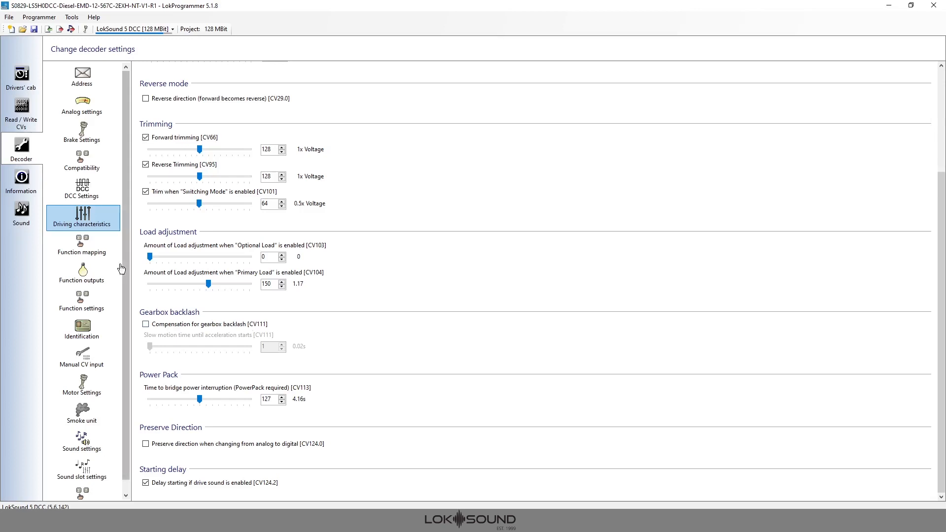
mouse_move(82, 248)
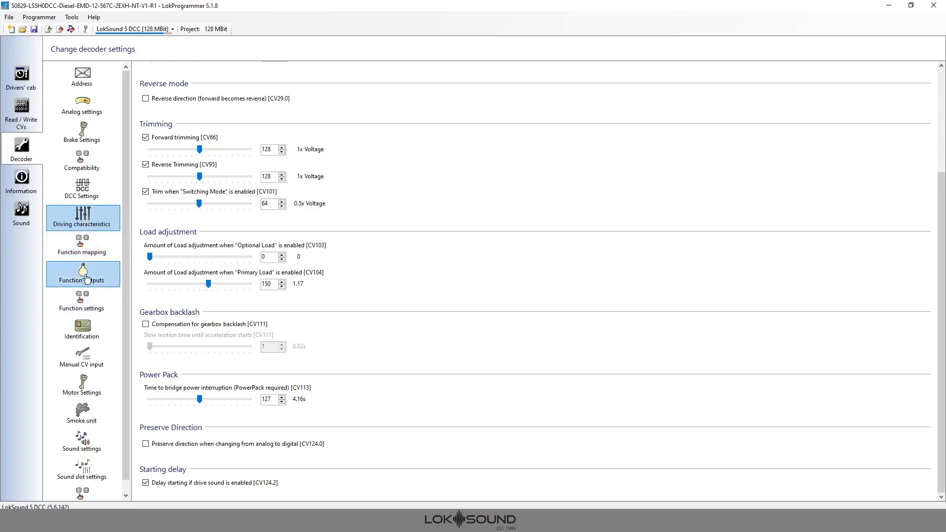
click(83, 275)
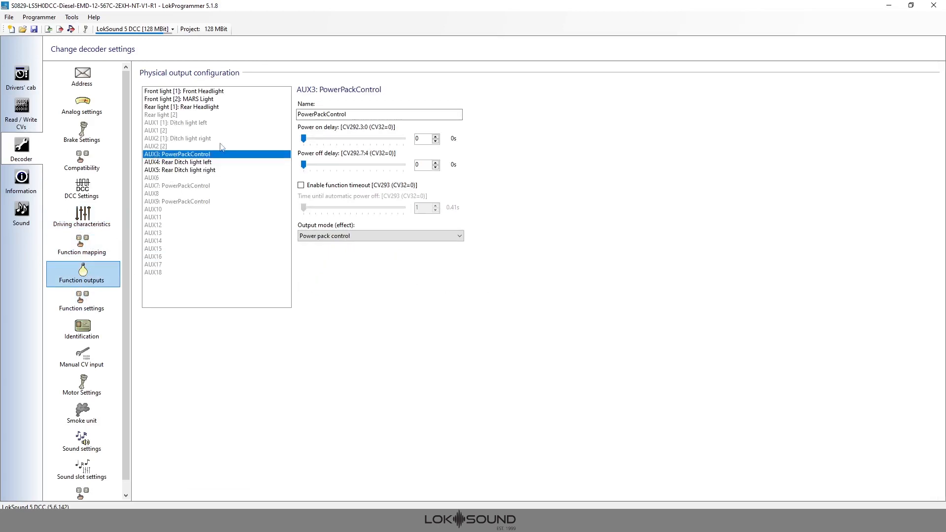
click(380, 235)
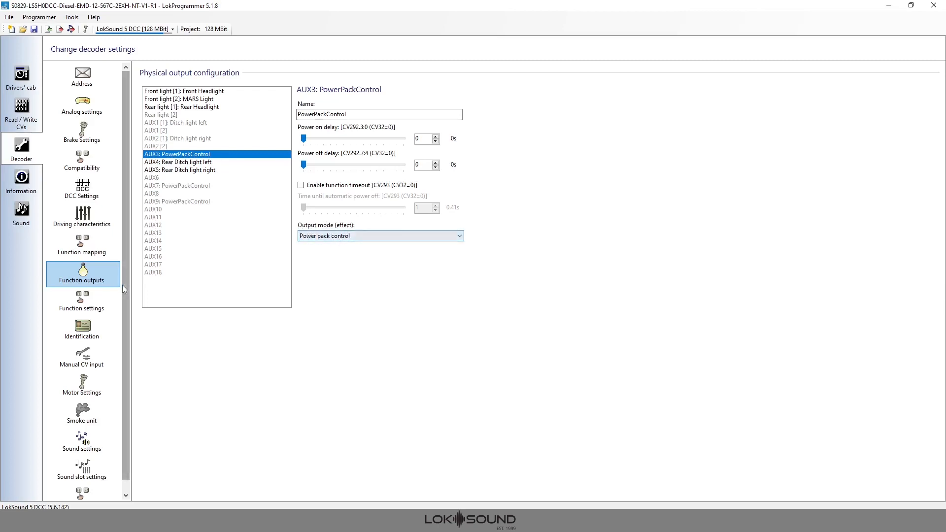
click(82, 217)
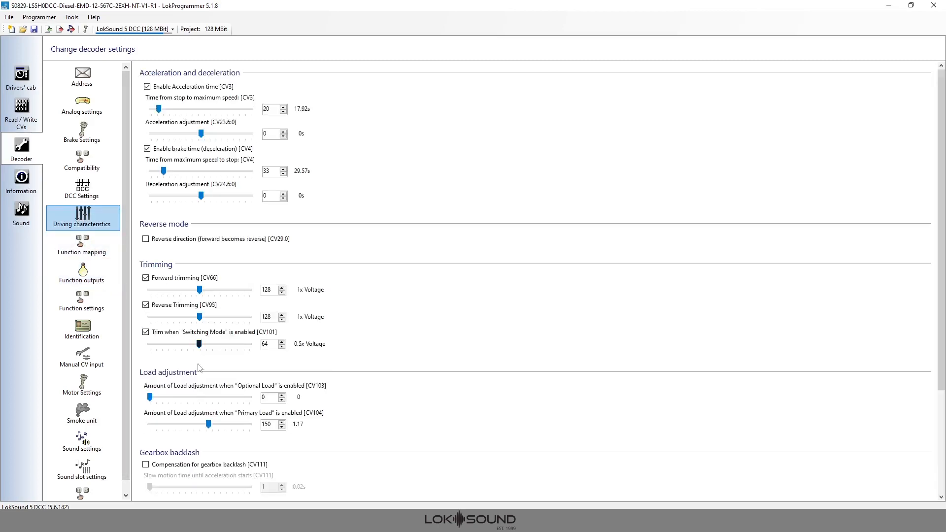
scroll(down, 3)
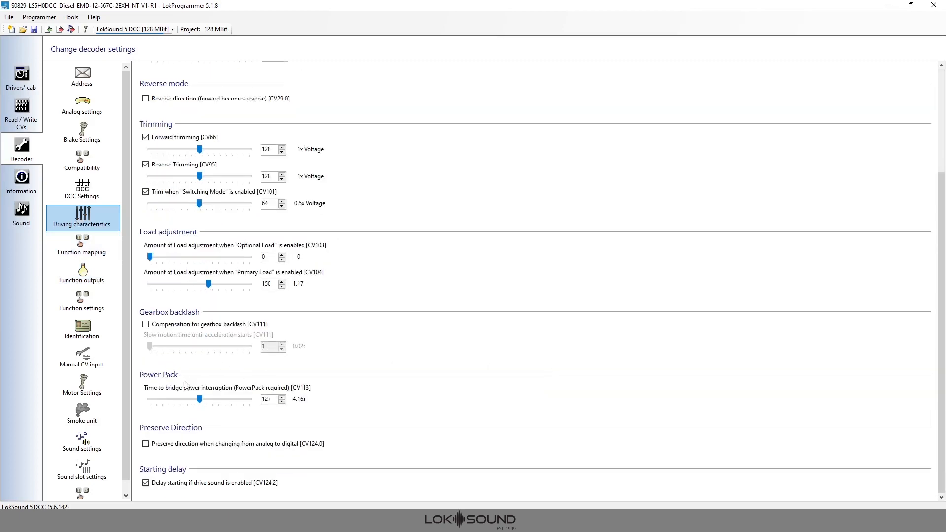
mouse_move(221, 400)
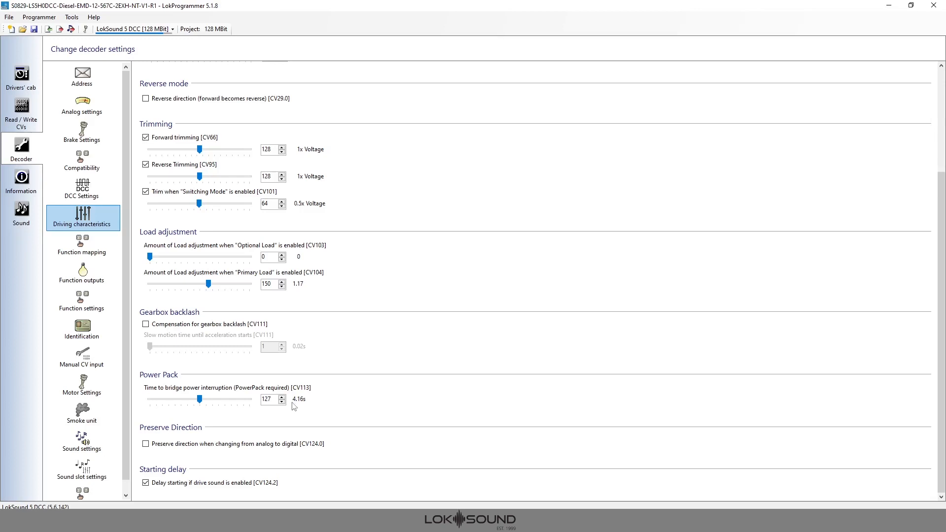
mouse_move(39, 17)
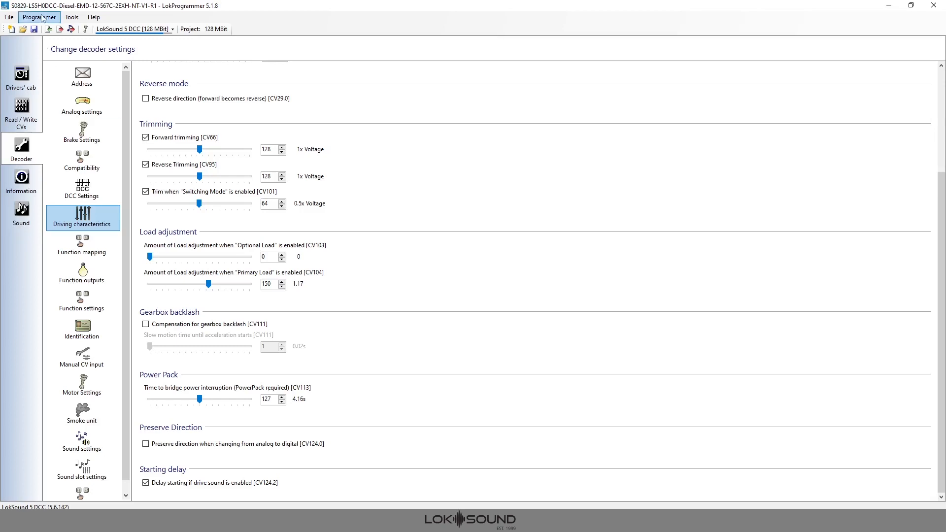
mouse_move(60, 28)
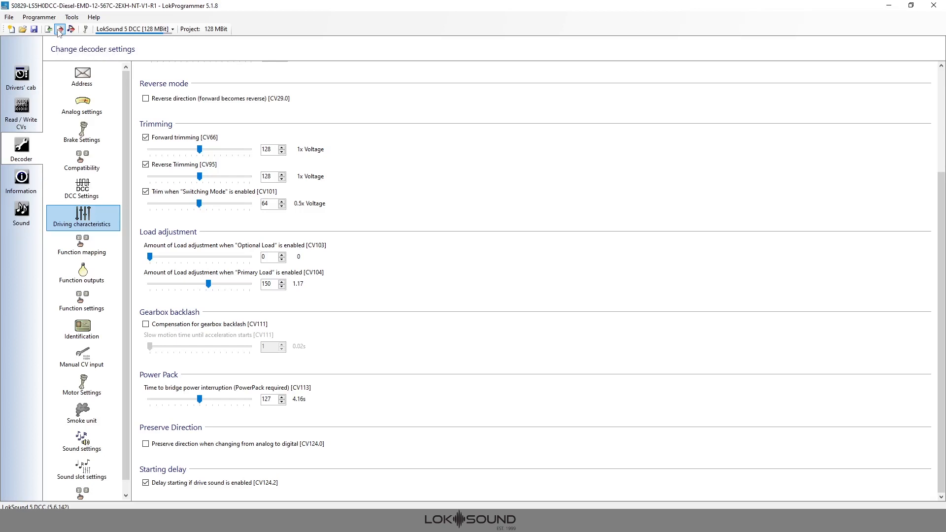
Start Write decoder data with overwriting defaults by current values enabled.
click(59, 29)
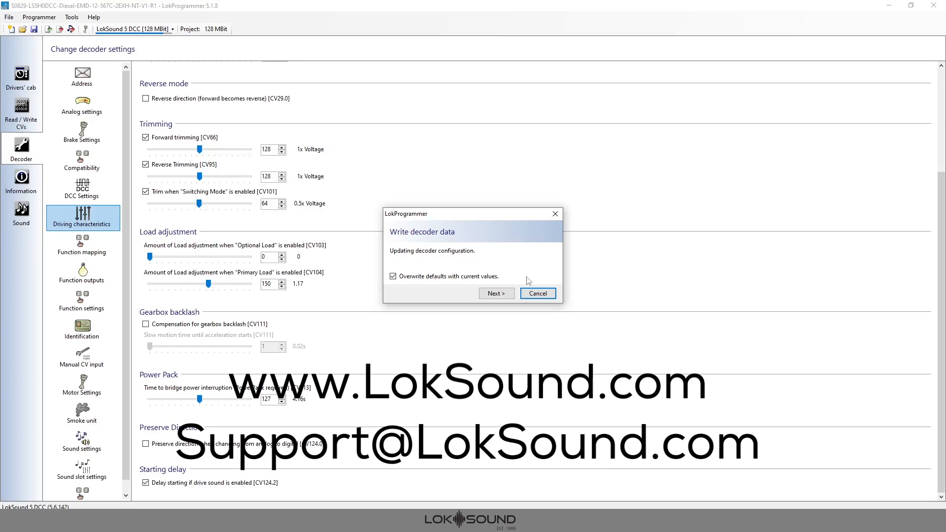
mouse_move(534, 279)
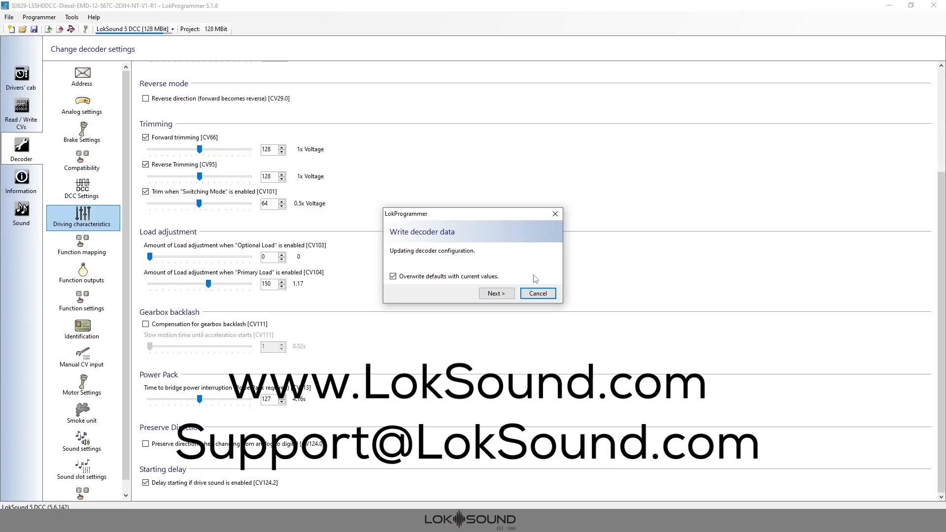